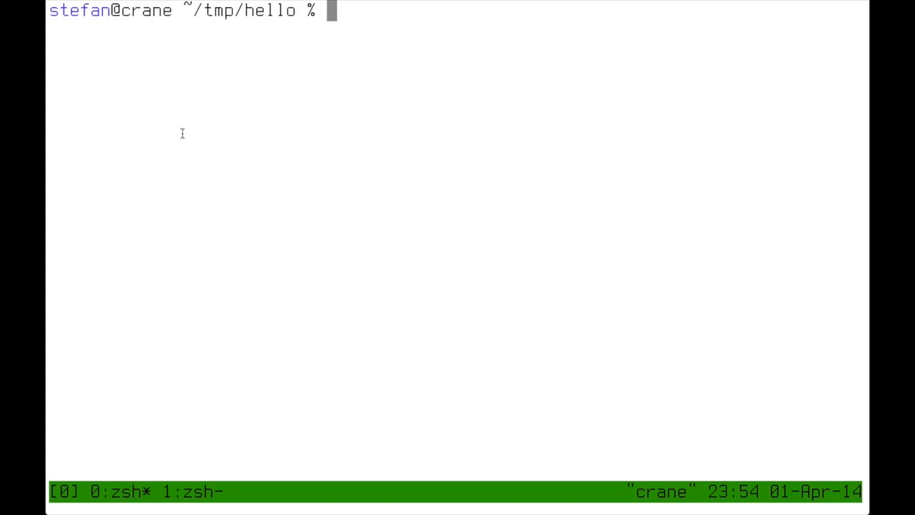
Connect to the eZ80 debugger with screen /dev/ttyUSB1 and send the b command
type("screen")
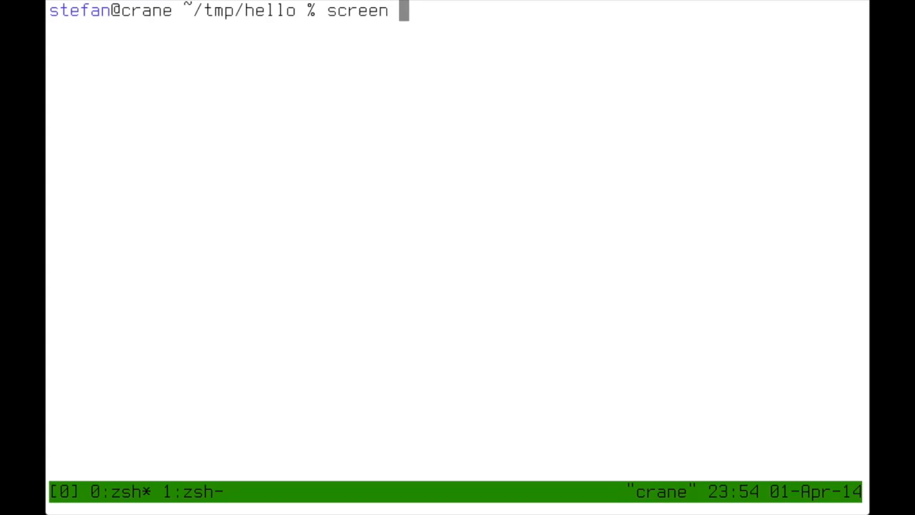
type("/dev/t")
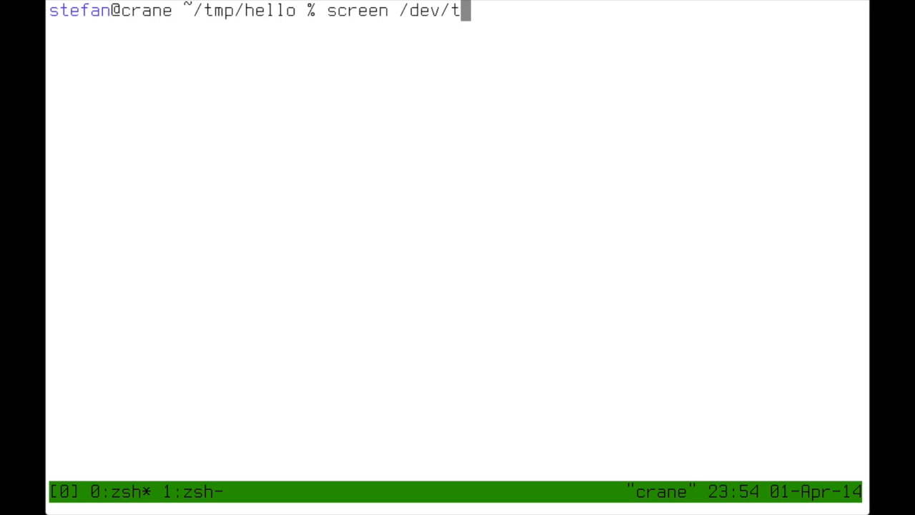
type("tyUSB")
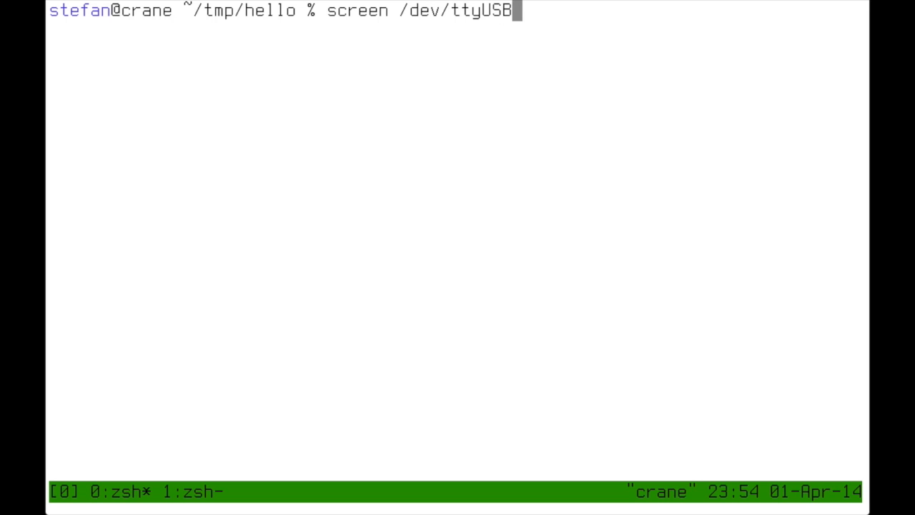
type("1")
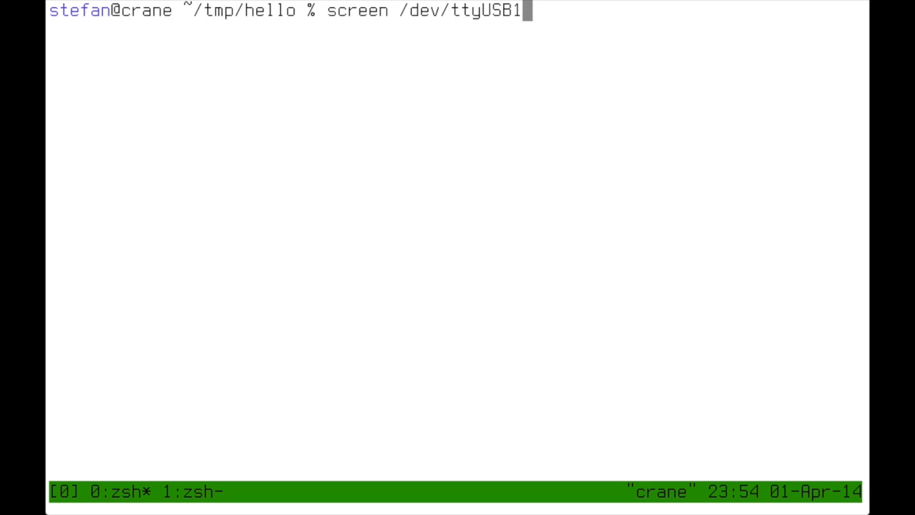
key("Return")
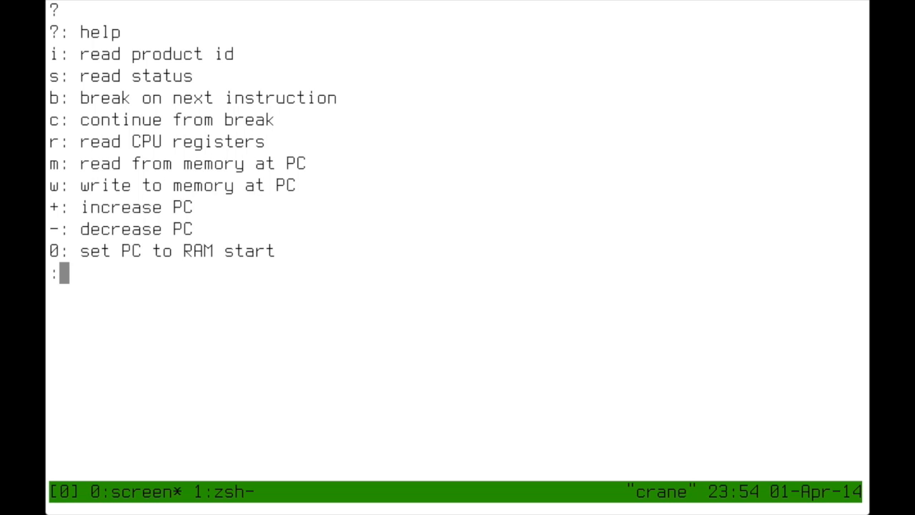
type("b")
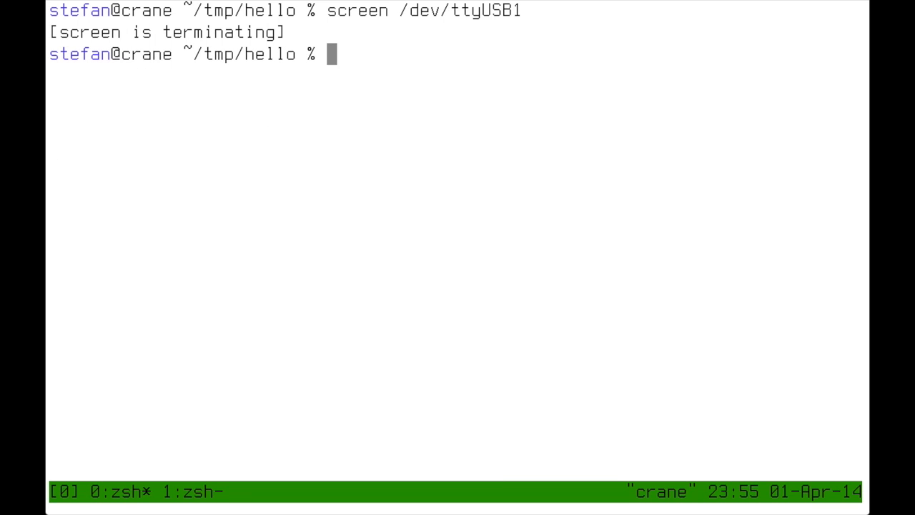
type("ls")
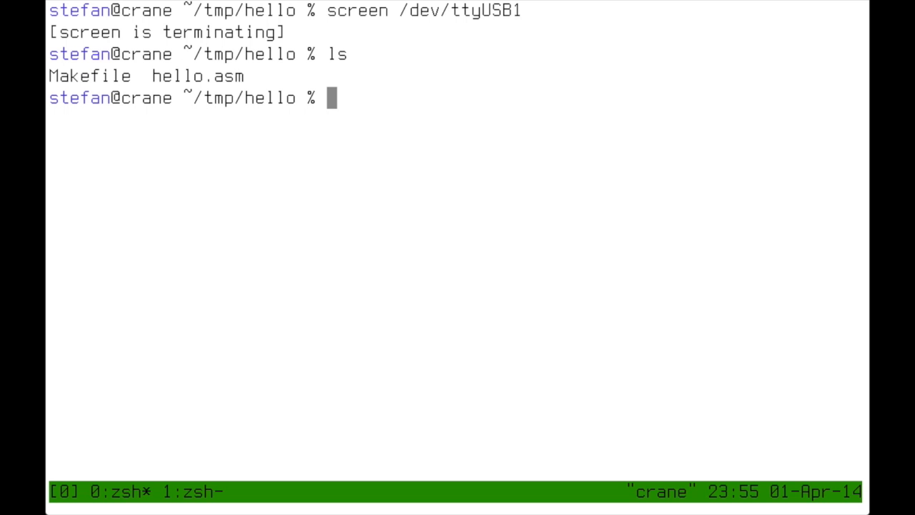
type("mced")
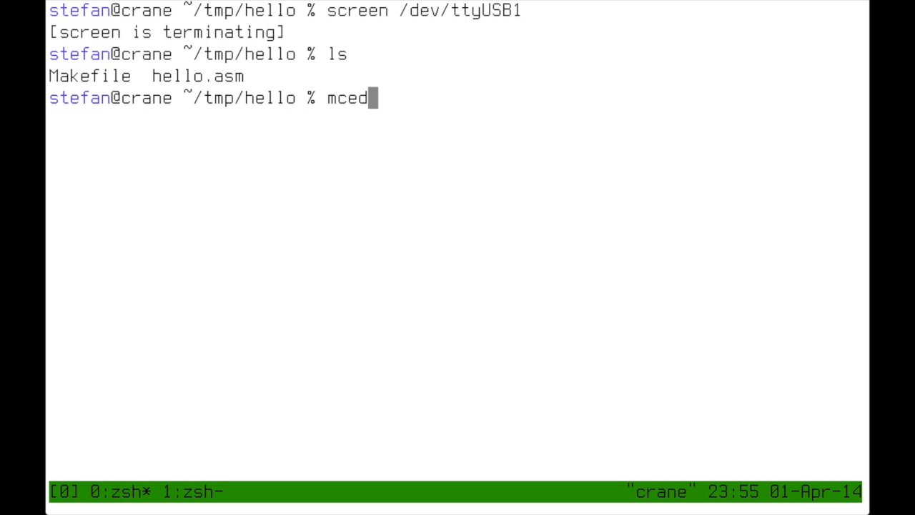
key("Return")
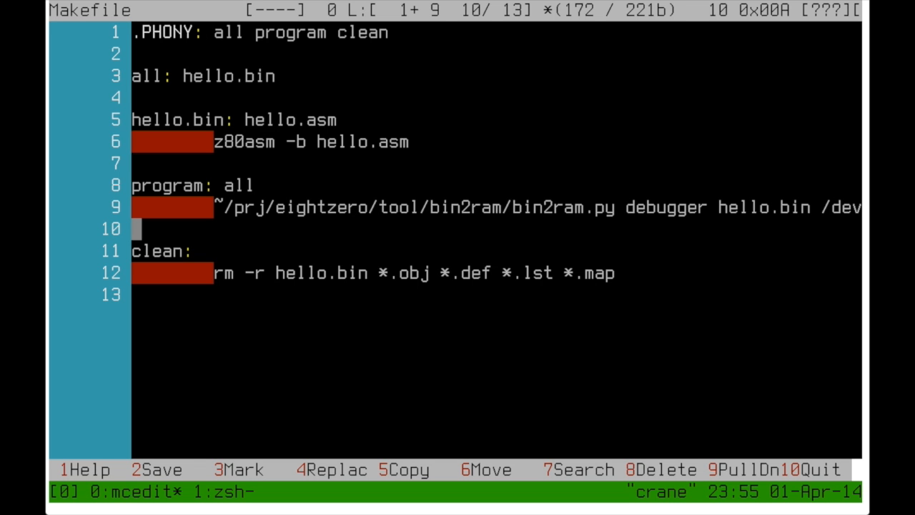
key("F10")
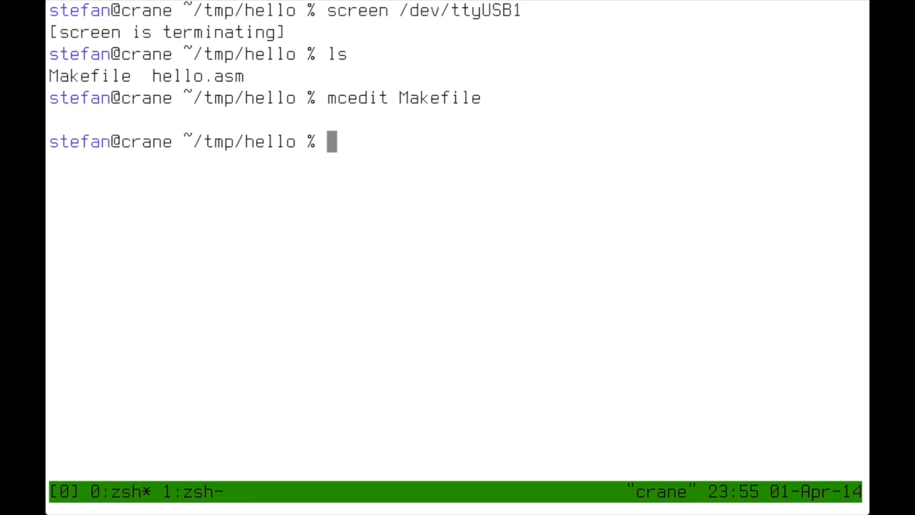
Print the assembler version with z80asm -h | head, reporting Z80 Module Assembler 1.2.3
type("za")
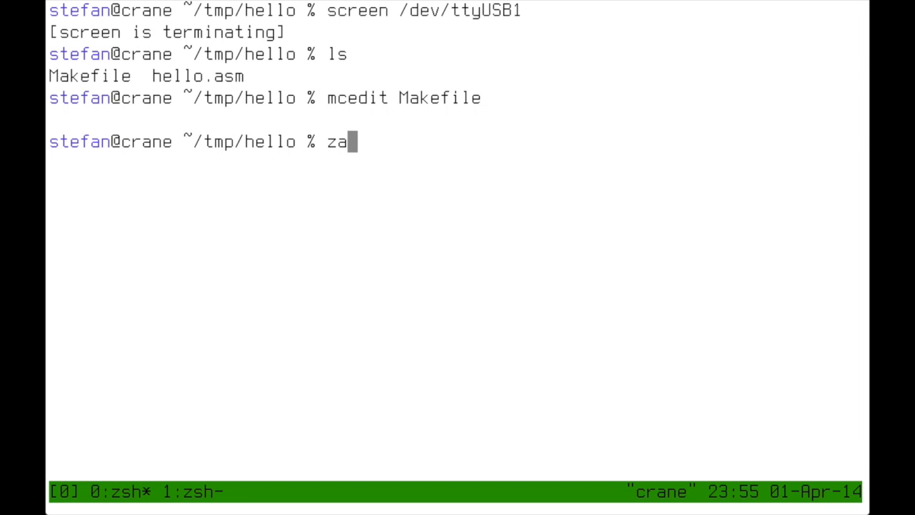
type("80asm")
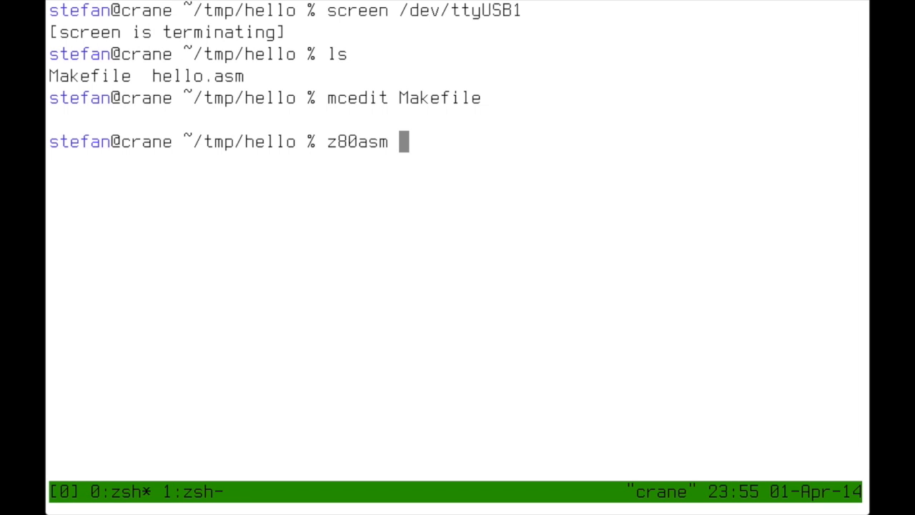
type("-h")
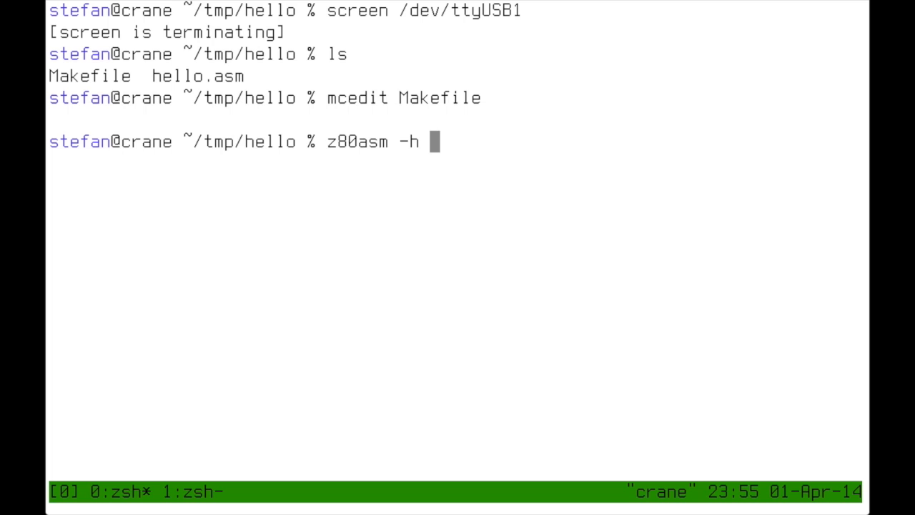
type("| head -n1")
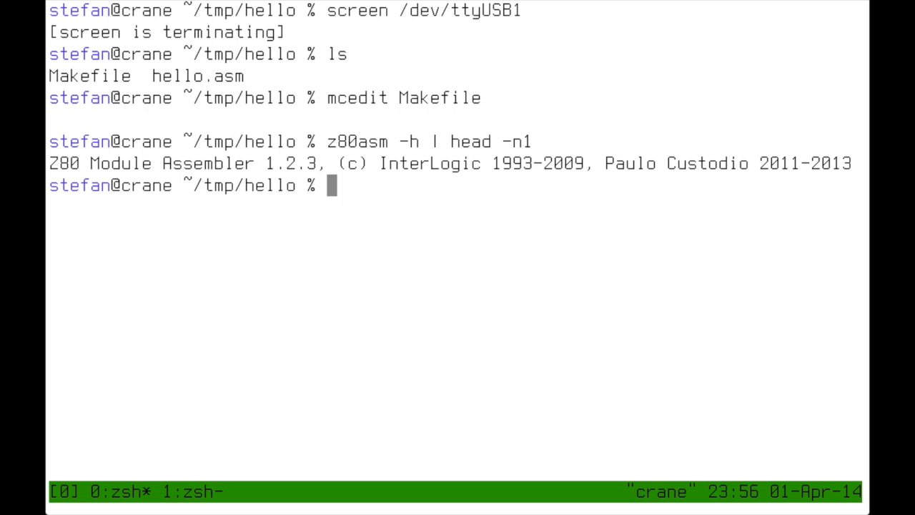
Enter the command mcedit hello.asm at the prompt, ready to run
type("mcedi")
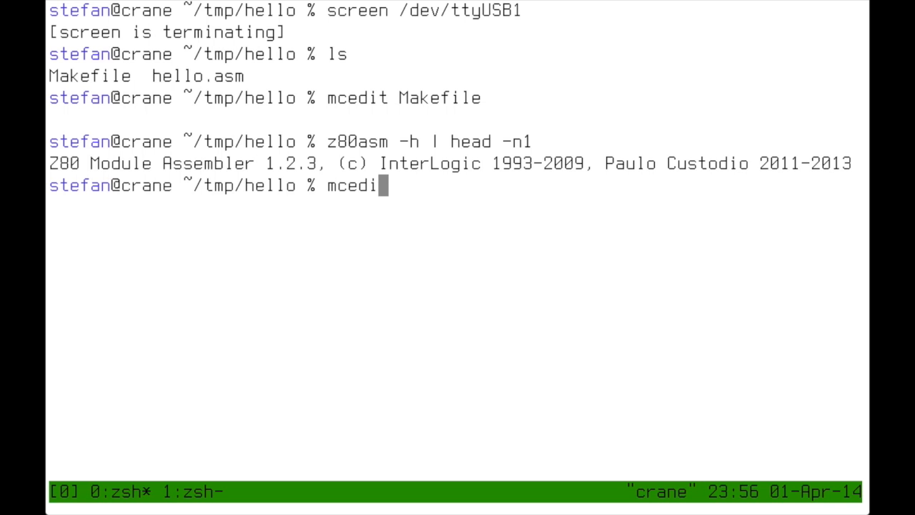
type("t")
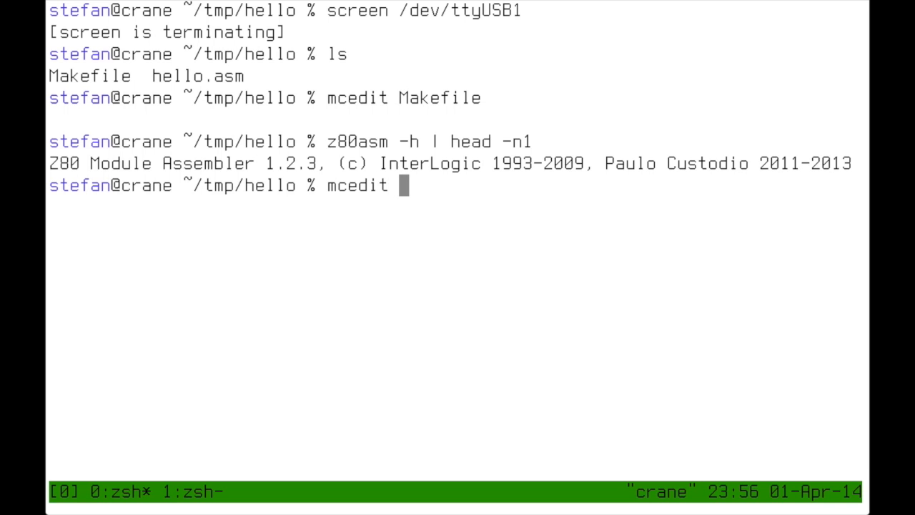
type("hello.asm")
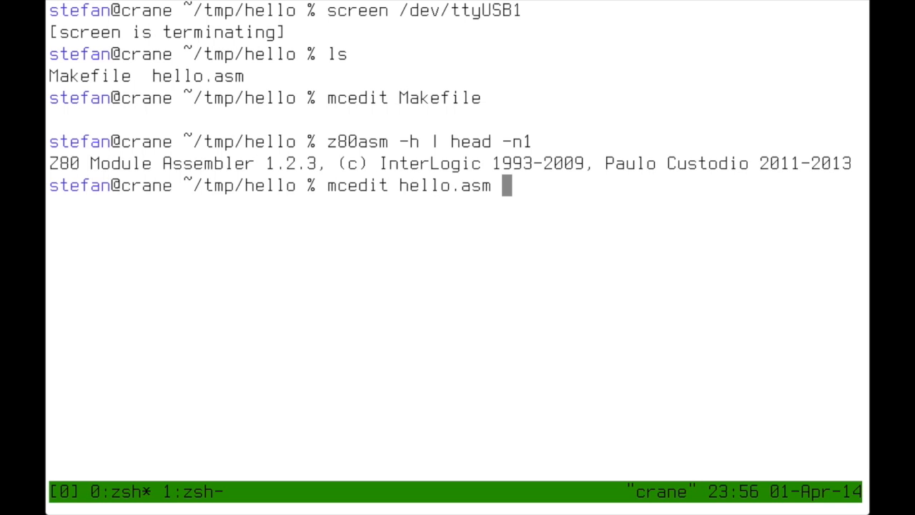
Open hello.asm in mcedit and move down through the UART0 register DEFCs to the .init routine
key("Return")
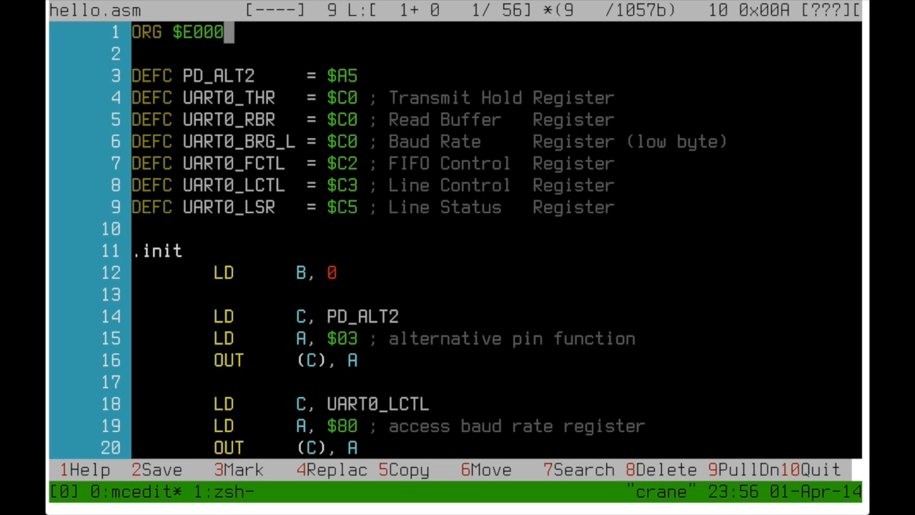
key("Home")
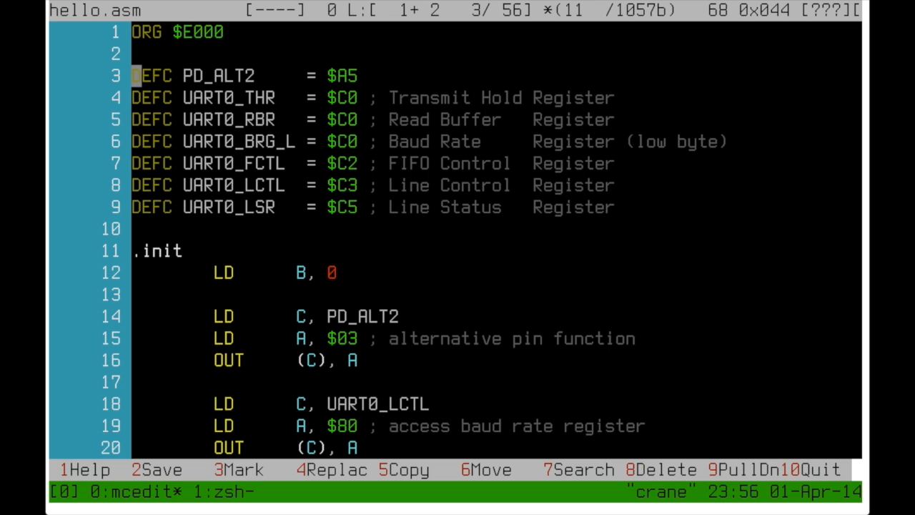
key("Down")
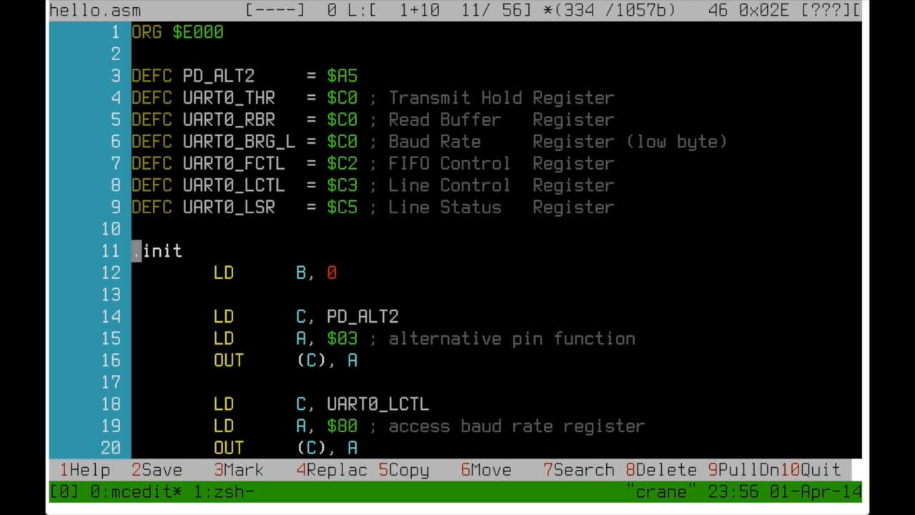
key("Down")
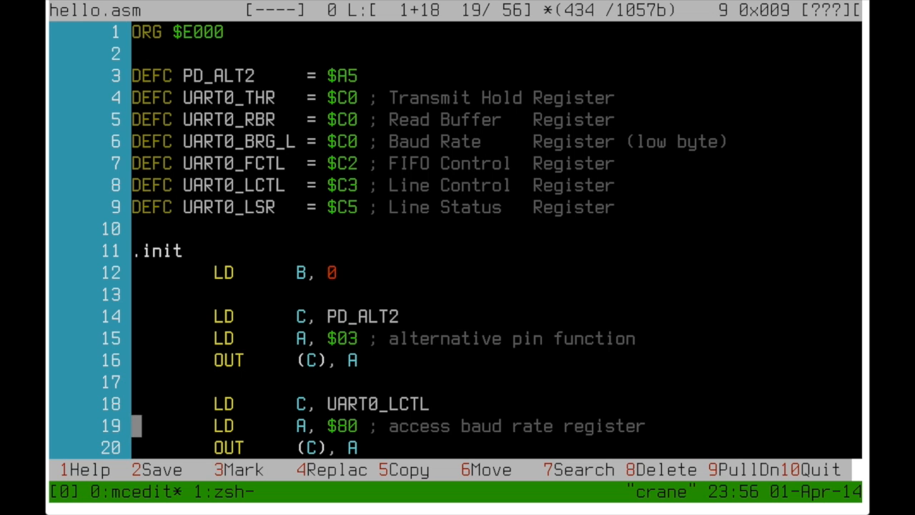
Read down through the line control setup of the init code to the print loop
scroll("down", 3)
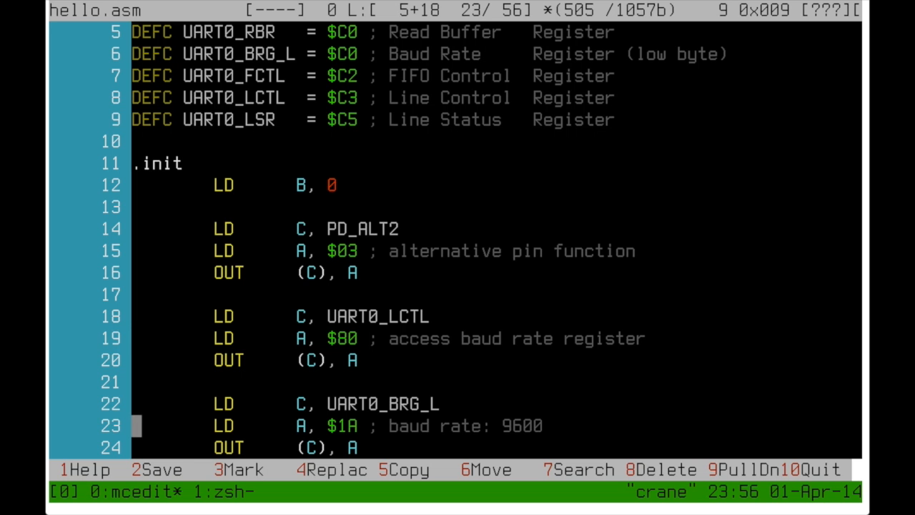
scroll("down", 3)
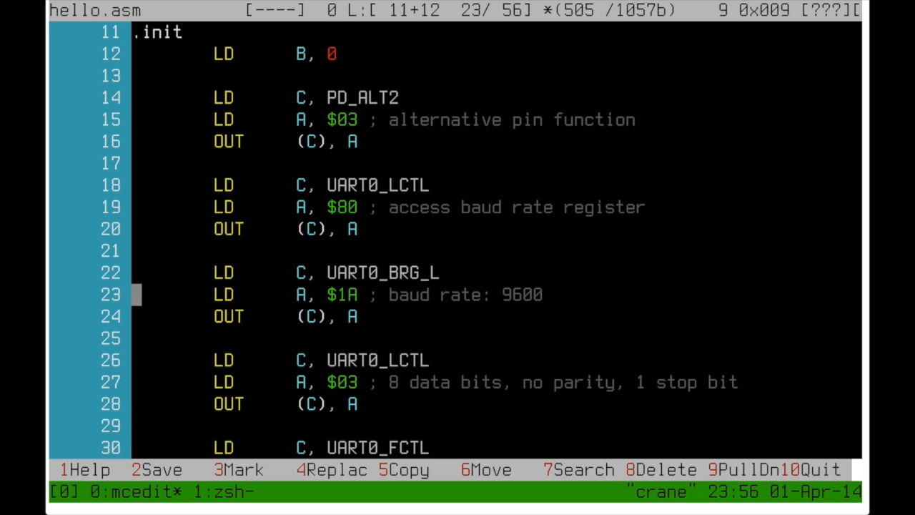
key("Down")
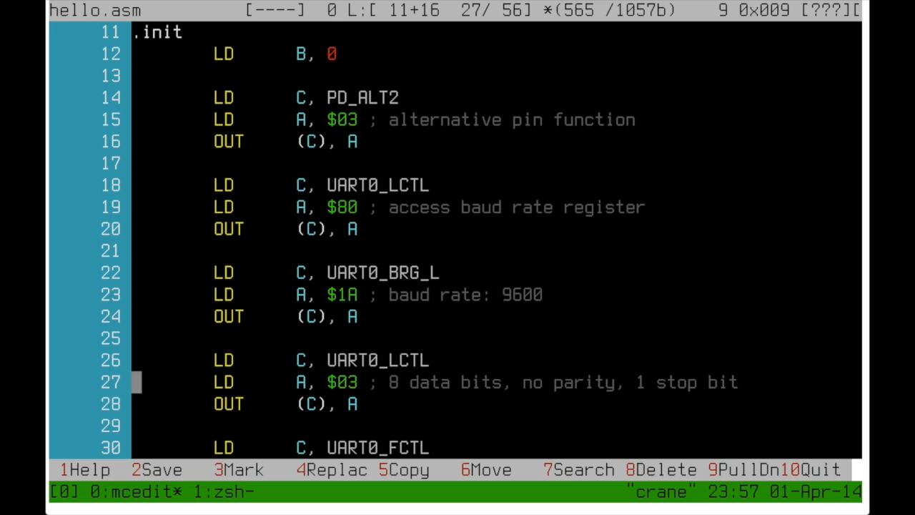
key("Up")
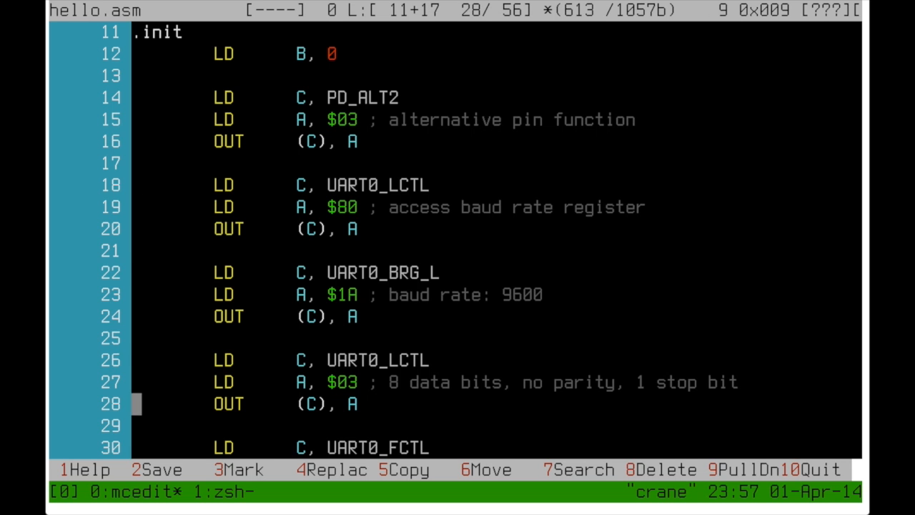
scroll("down", 3)
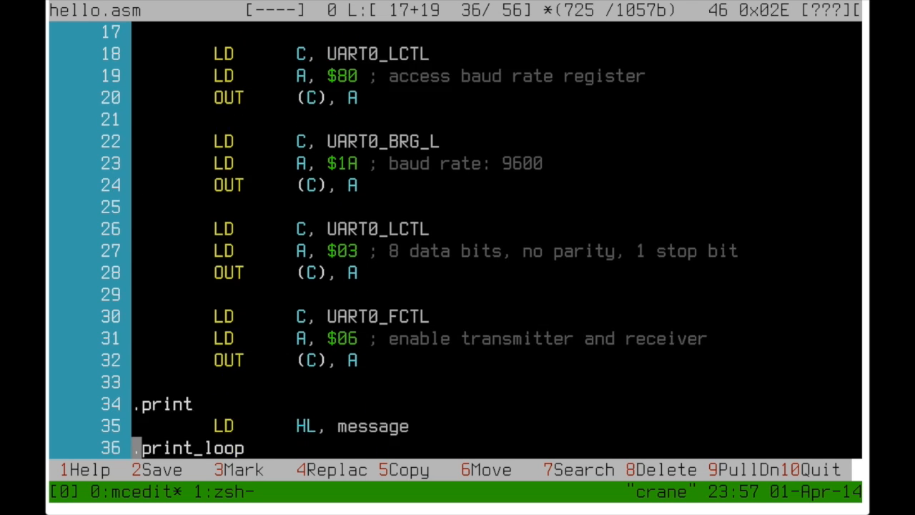
scroll("down", 3)
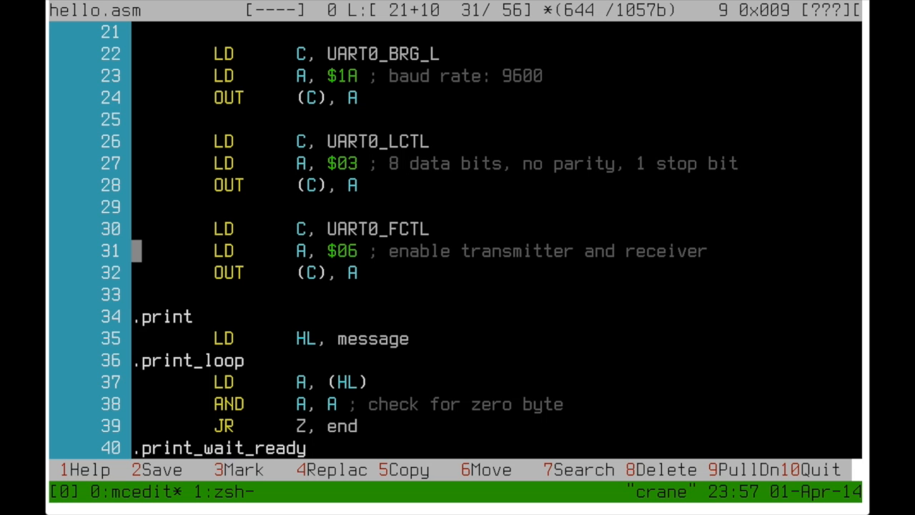
scroll("down", 3)
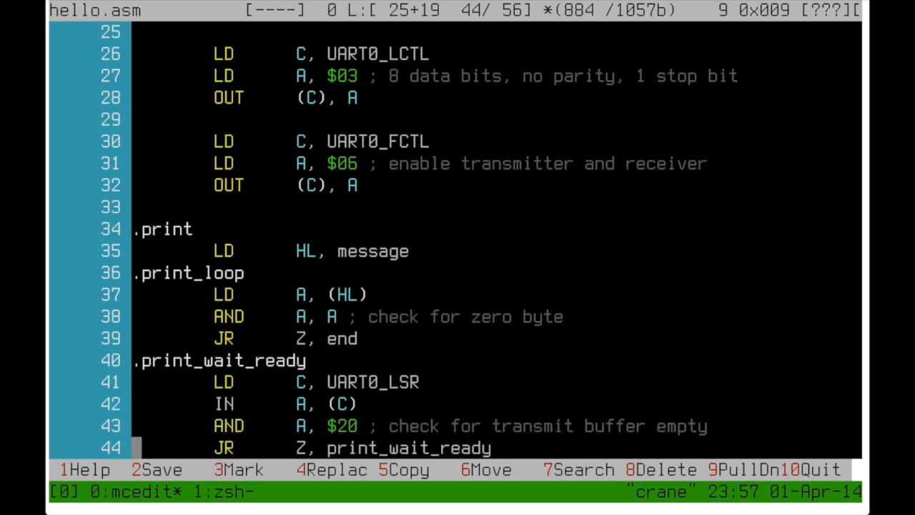
scroll("down", 3)
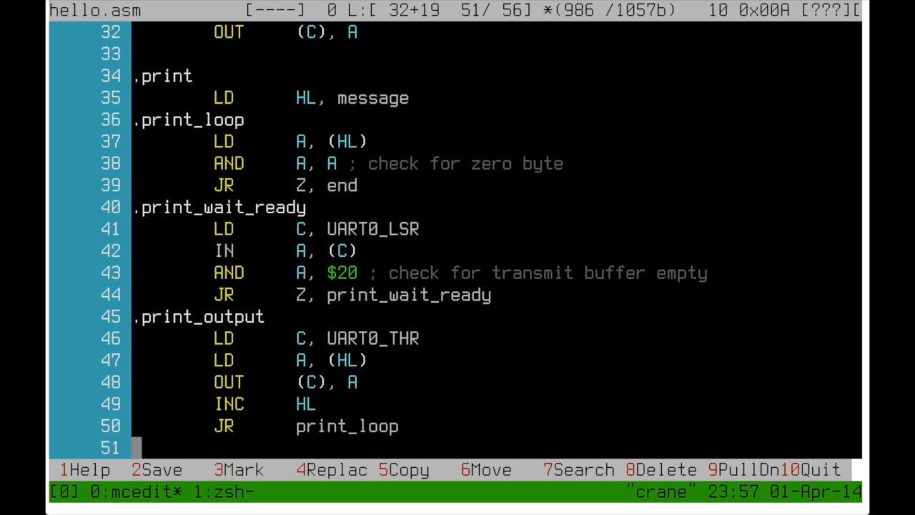
scroll("down", 3)
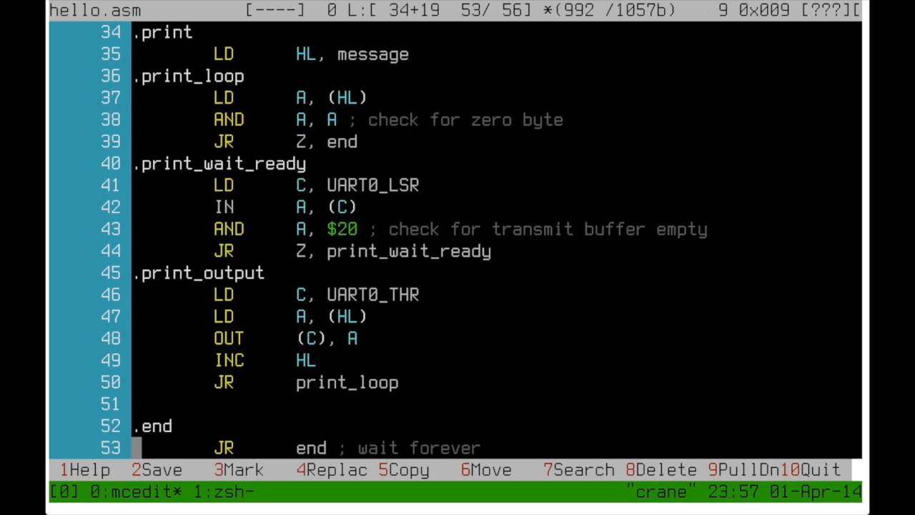
scroll("down", 3)
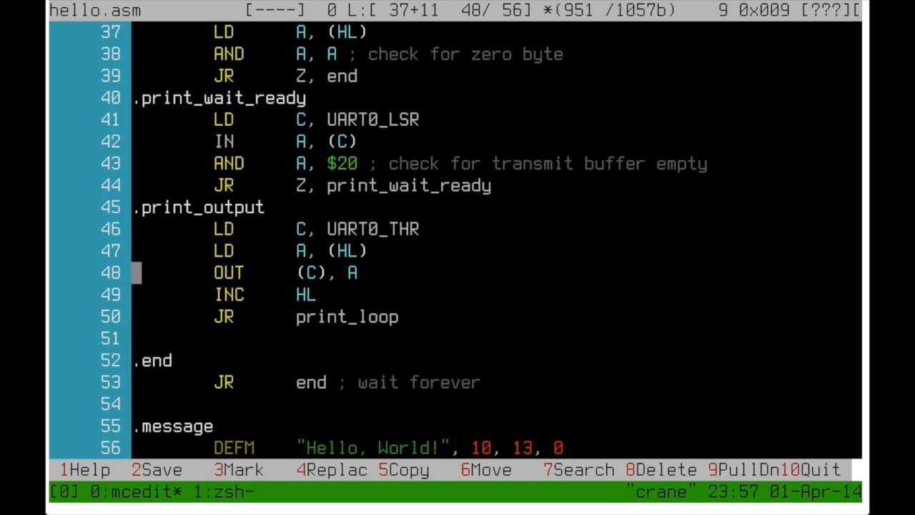
scroll("up", 3)
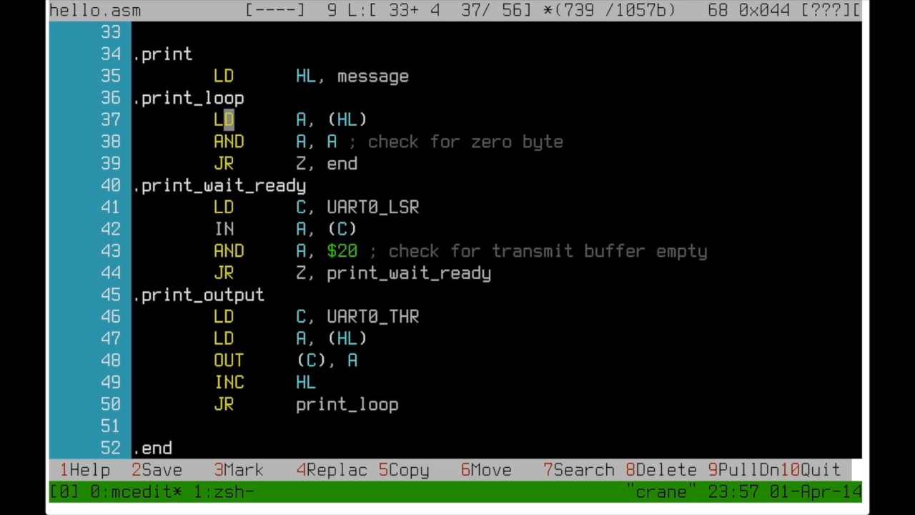
Walk lines 38–47 of the print routine — zero check, UART0_LSR wait, UART0_THR output — down to .end
key("Down")
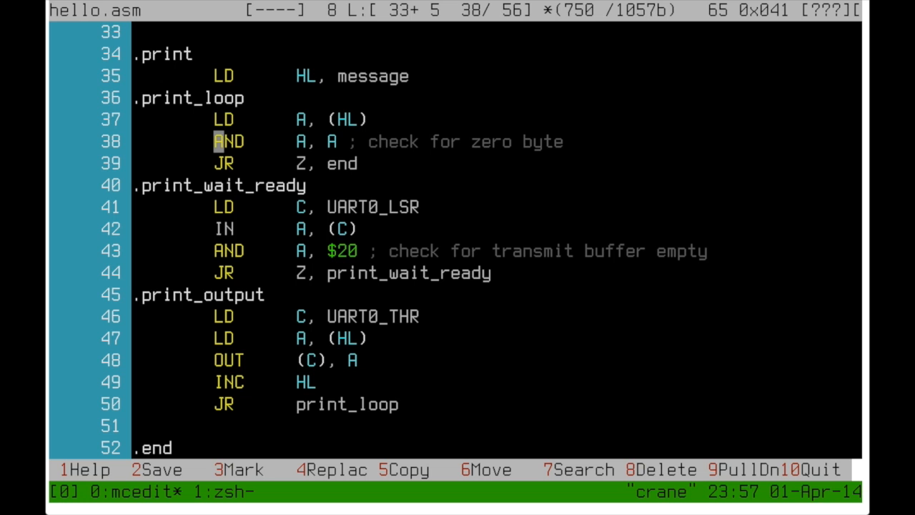
key("Right")
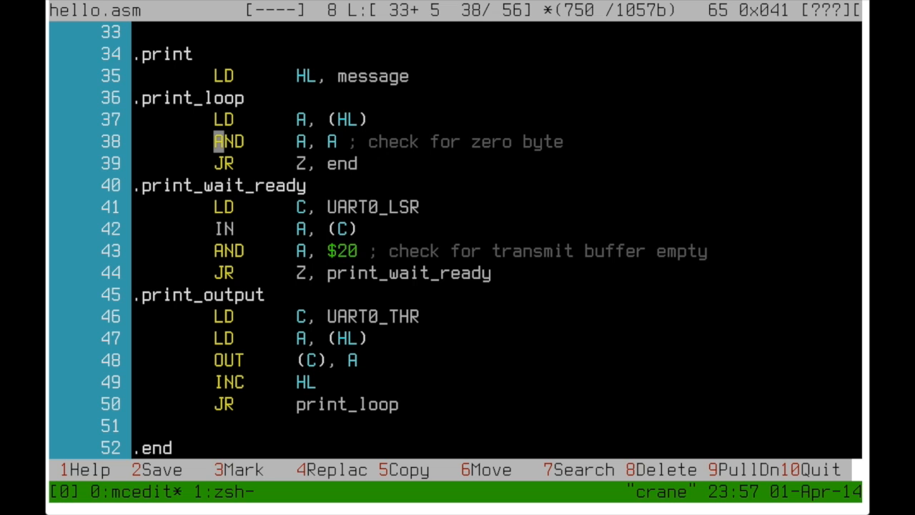
key("Down")
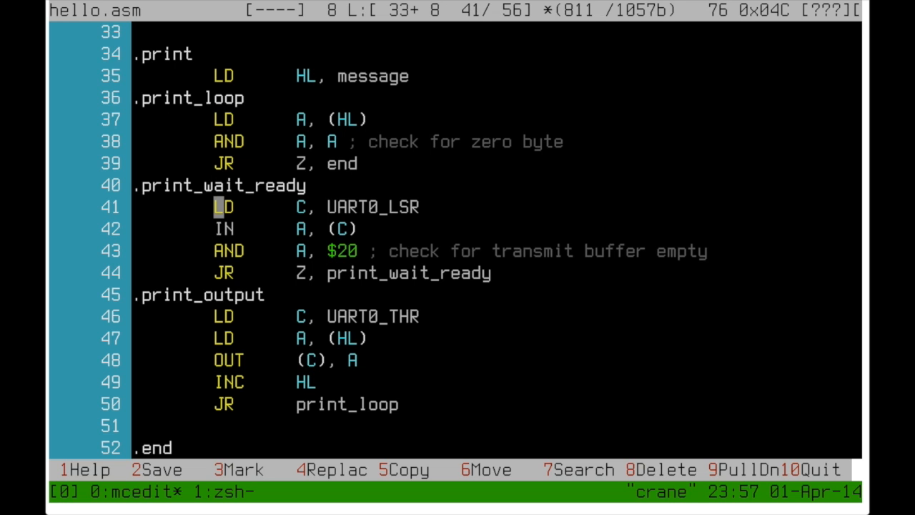
key("Right")
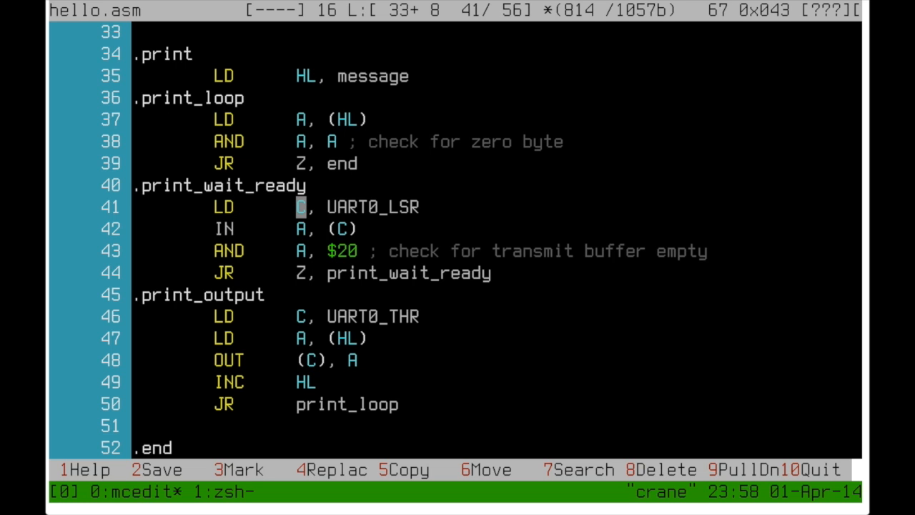
key("Down")
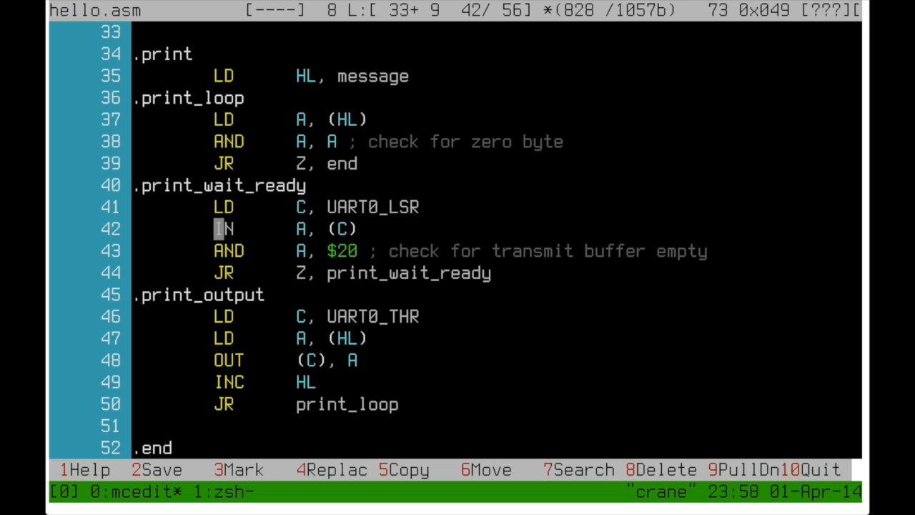
key("Down")
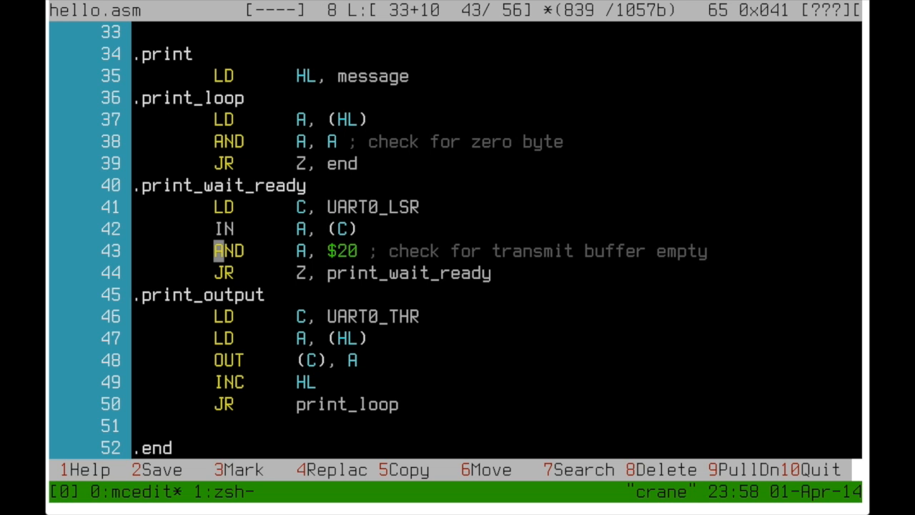
key("Down")
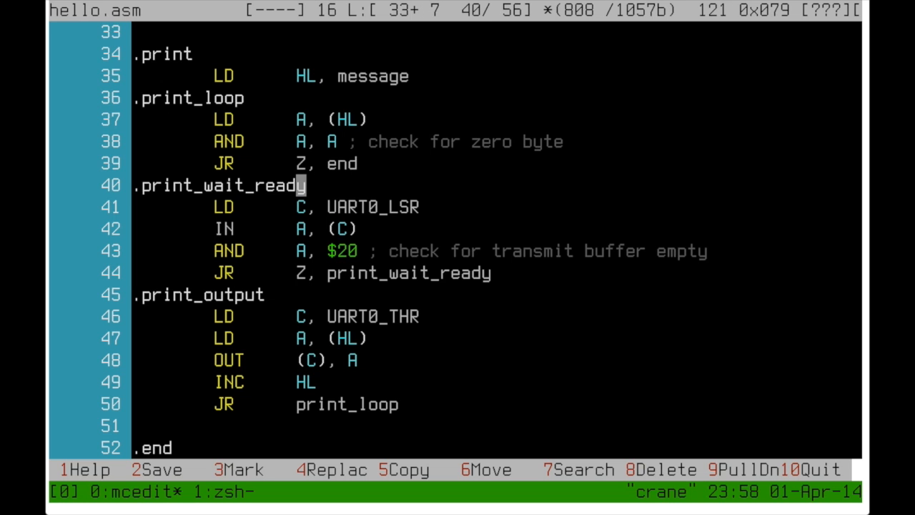
key("Down")
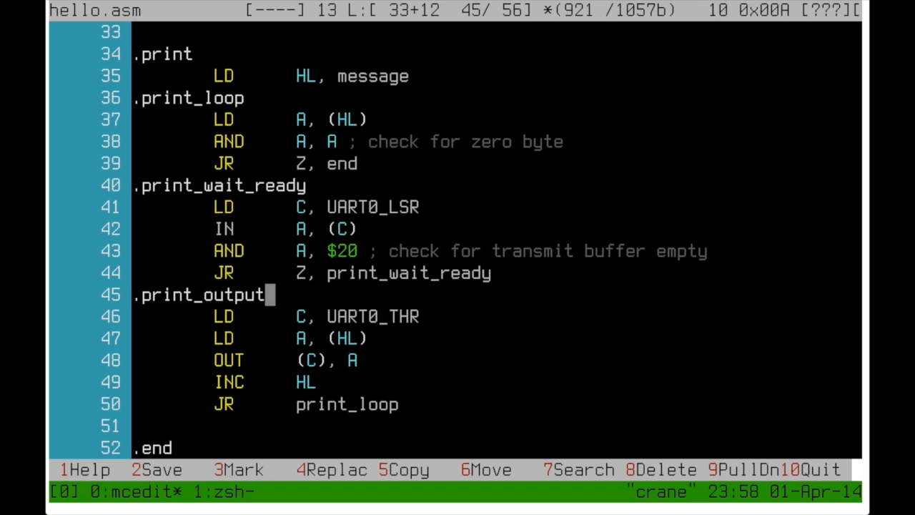
key("Left")
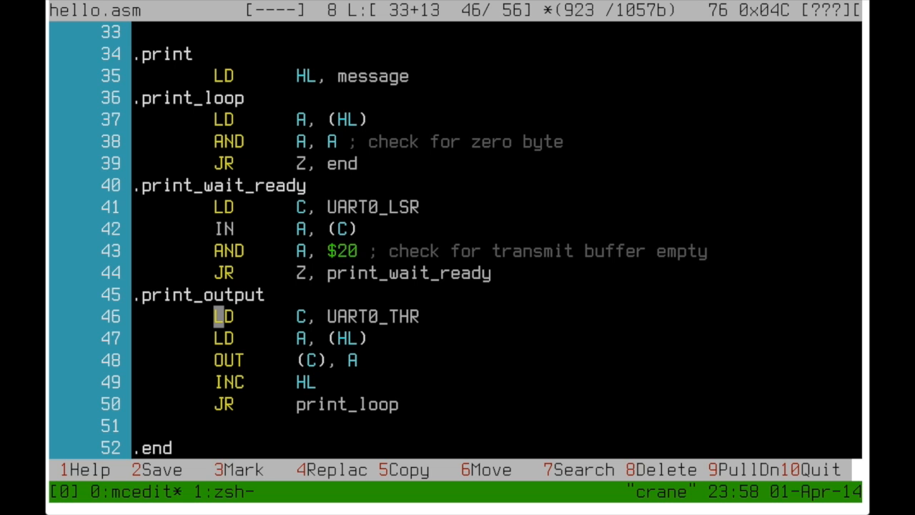
key("Down")
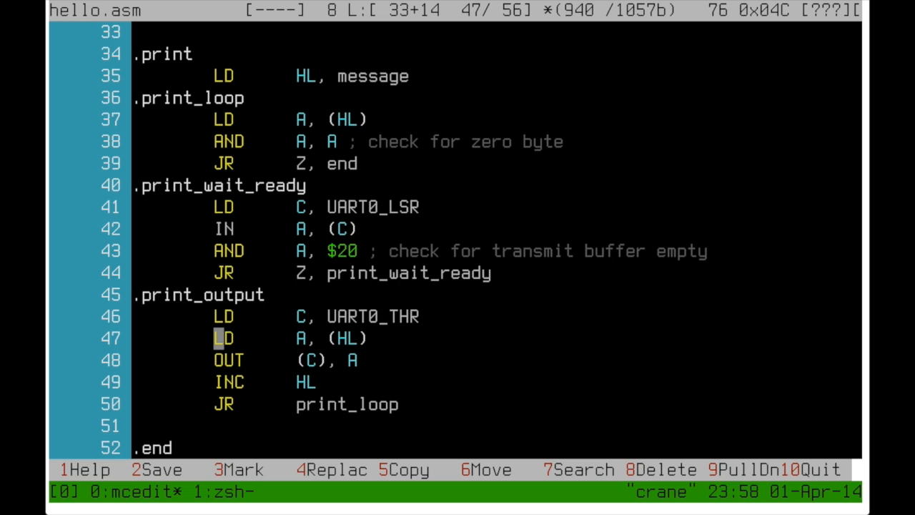
key("Down")
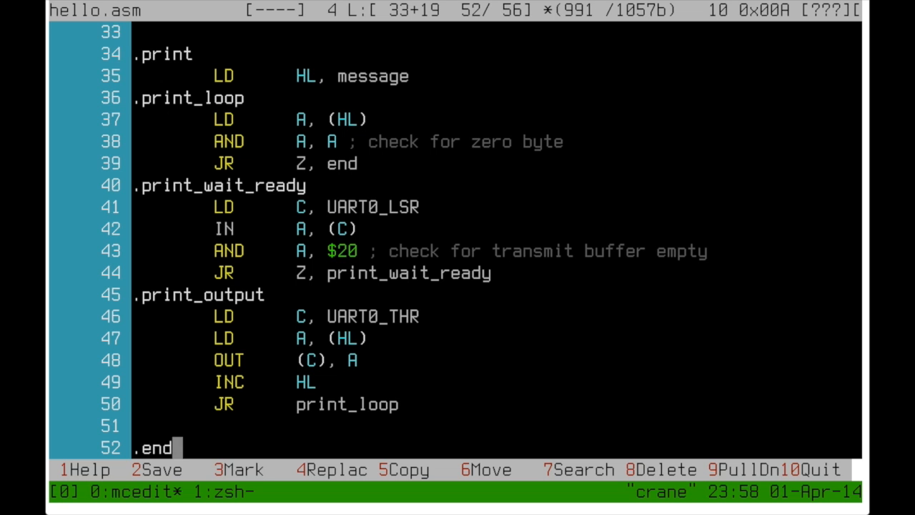
scroll("down", 3)
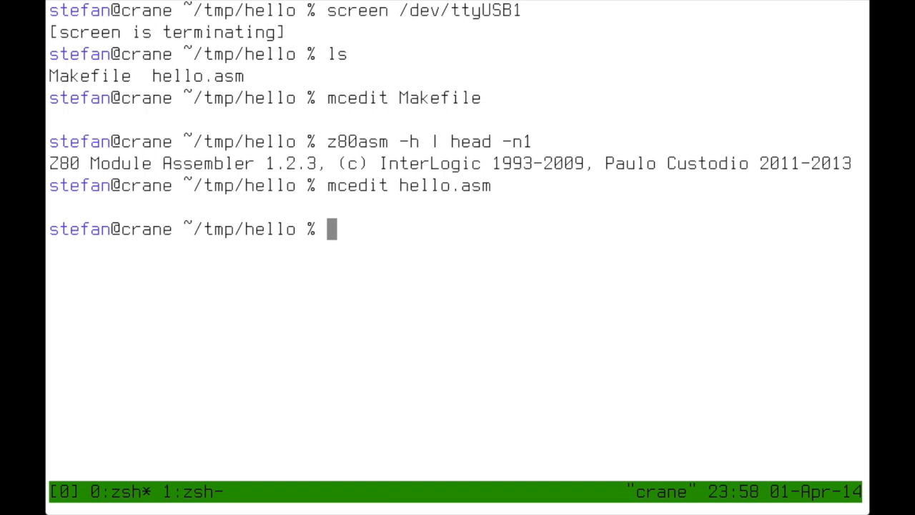
Assemble hello.asm with make and show hello.bin with hexdump -Cv
type("make")
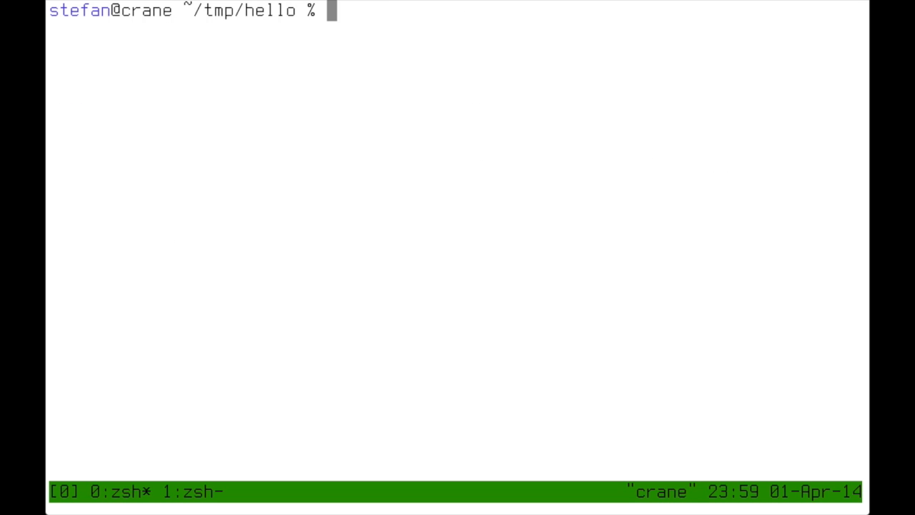
type("hexdump -")
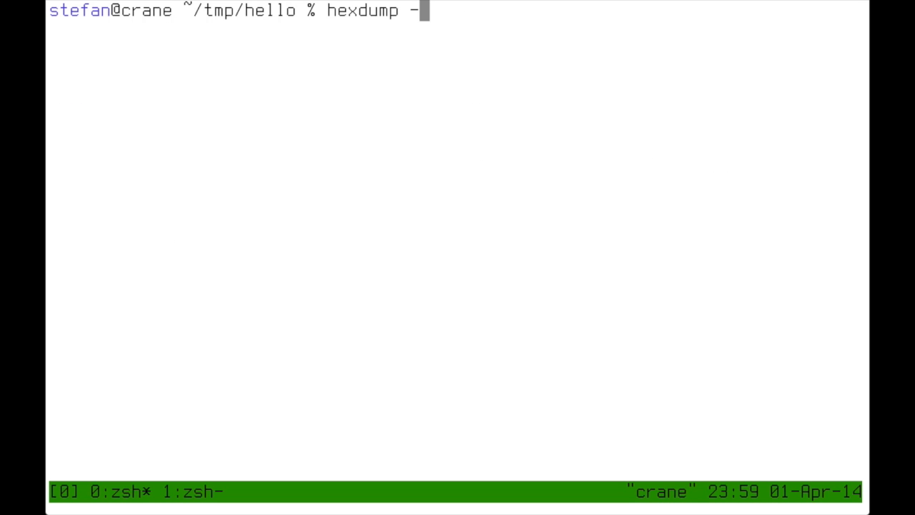
type("Cv hell")
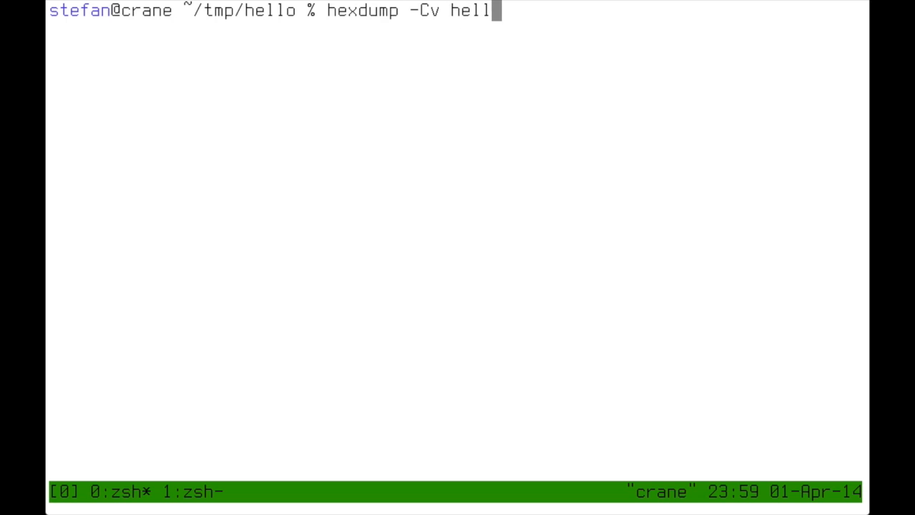
type("o.bin")
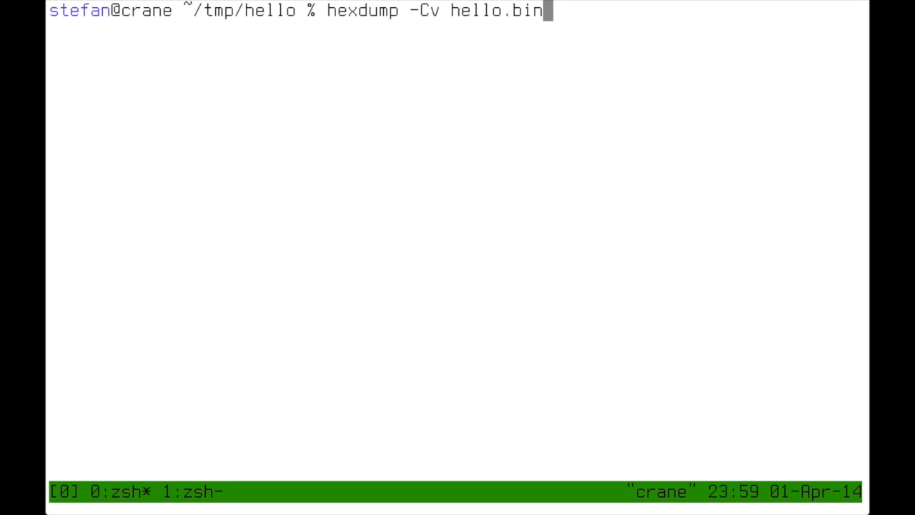
key("Return")
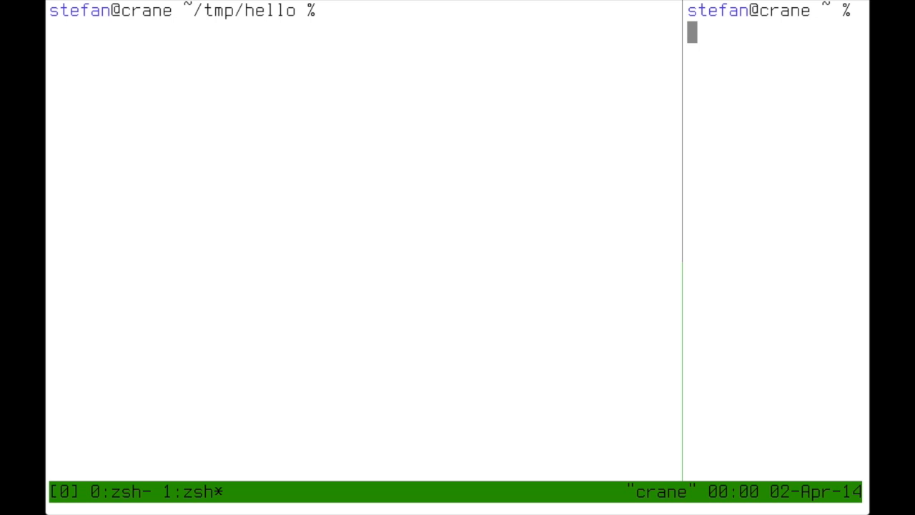
Start screen on /dev/ttyUSB0 in the right pane and begin the make command in the left
type("screen /")
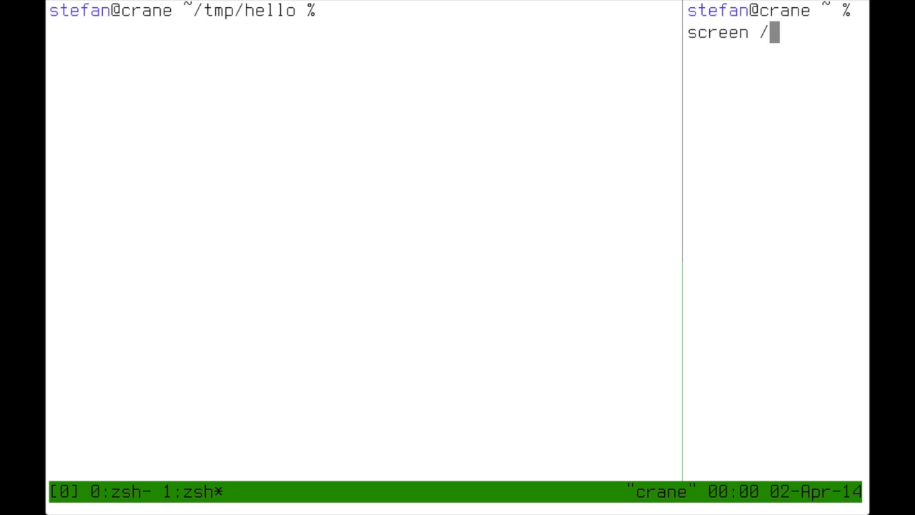
type("dev/ttyu")
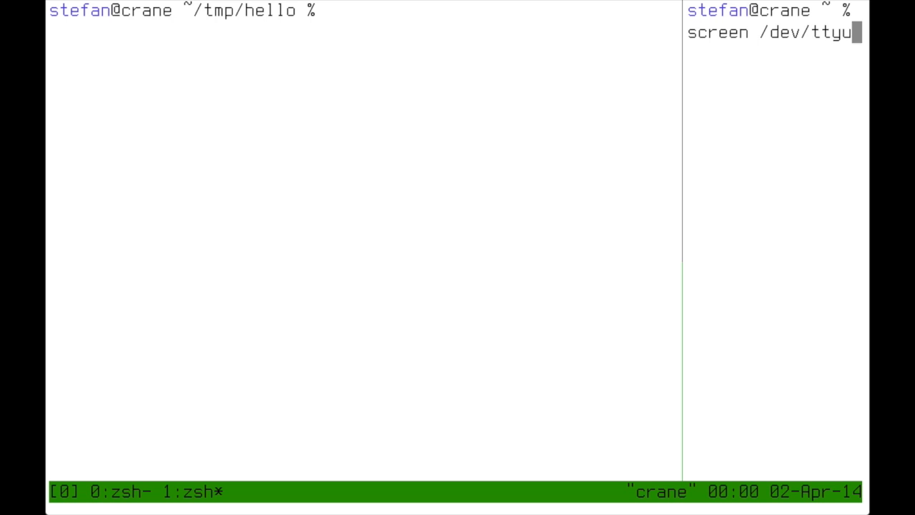
type("SB0")
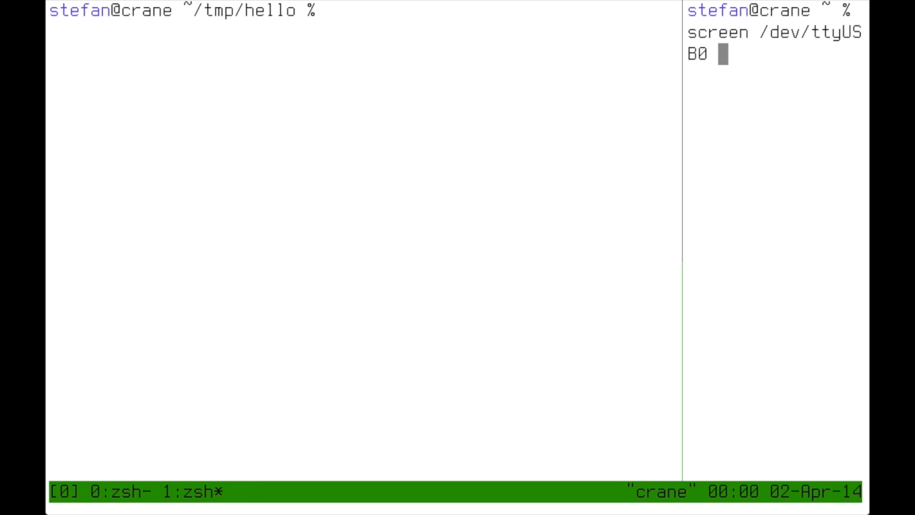
key("Return")
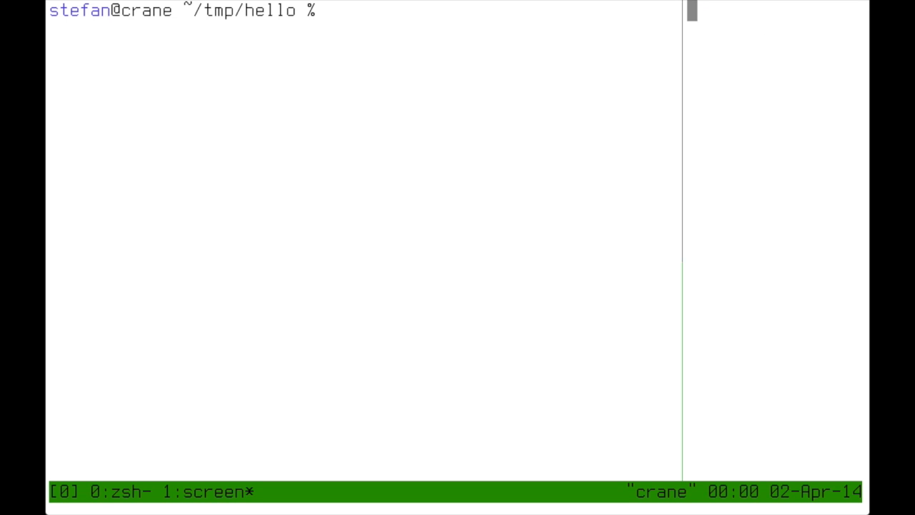
type("make program")
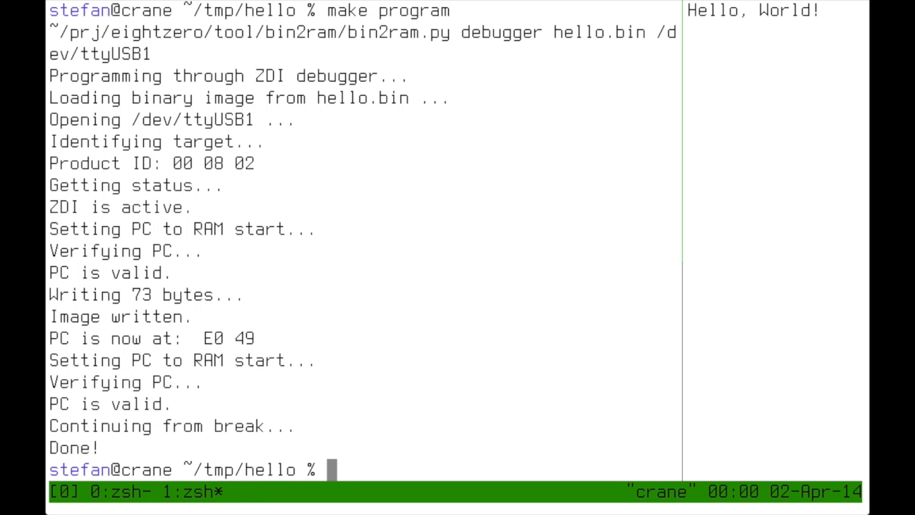
Run a screen session on /dev/ttyUSB1, then clear the left shell while Hello, World! repeats on the right
type("screen /dev/ttyUSB1")
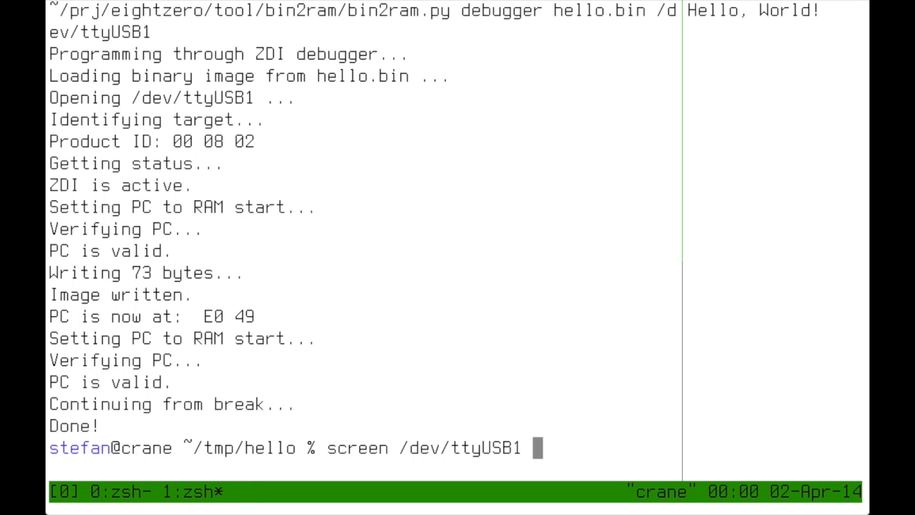
key("Return")
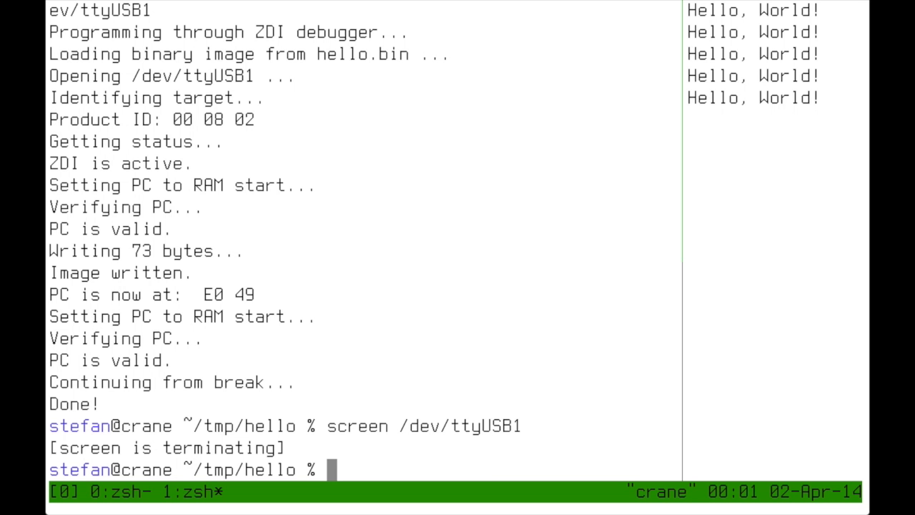
type("clear")
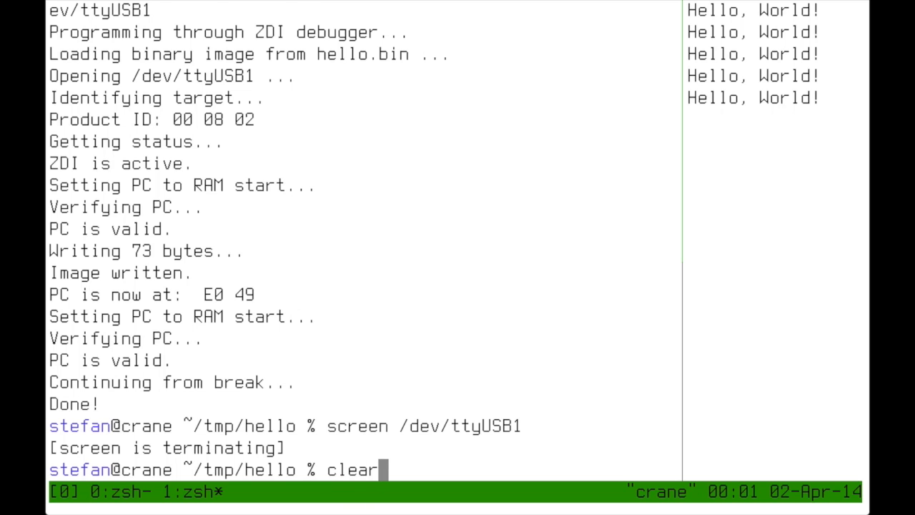
key("Return")
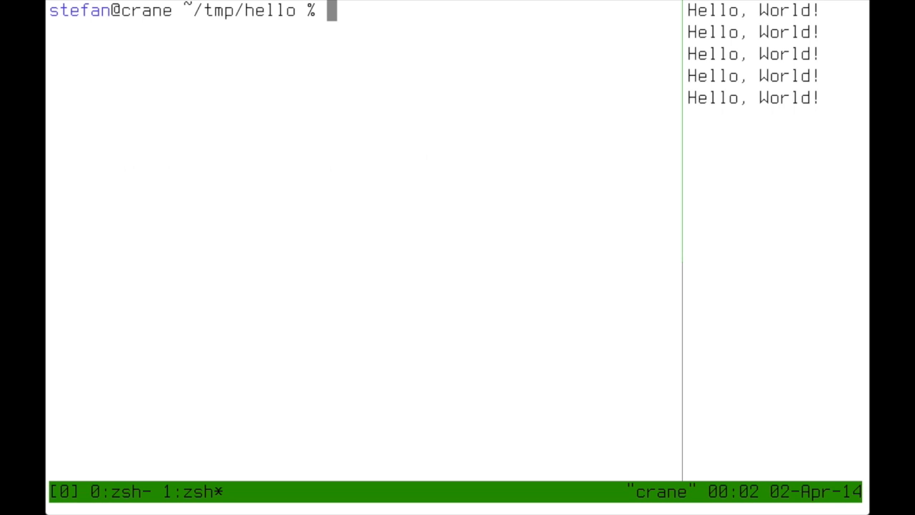
Launch the worms animation in the left pane beside the Hello, World! output
type("worms -")
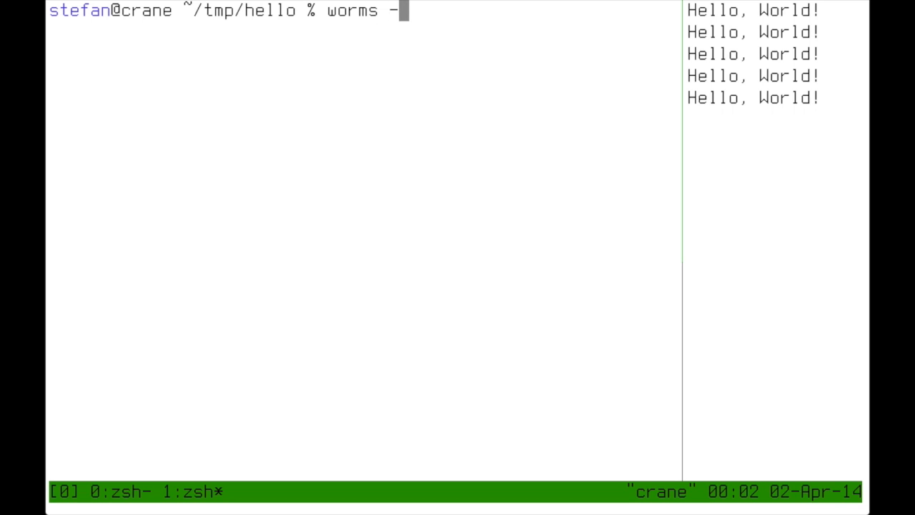
key("Return")
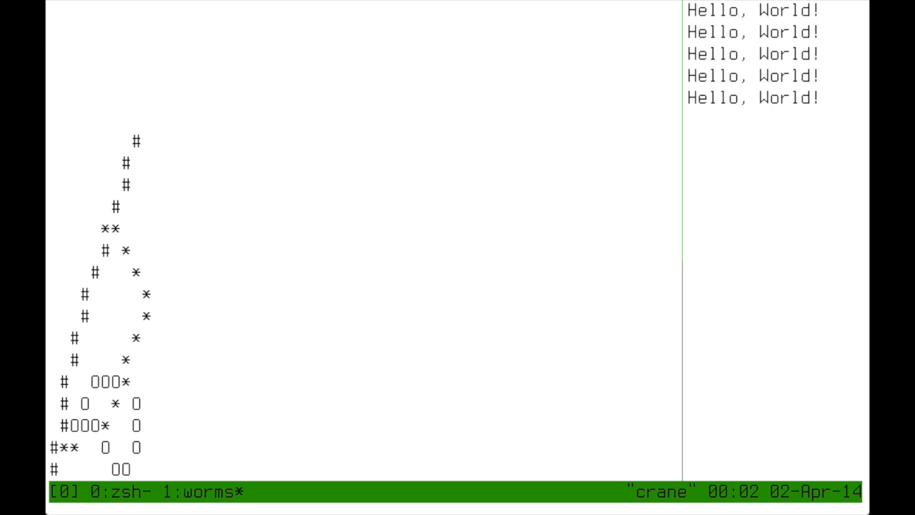